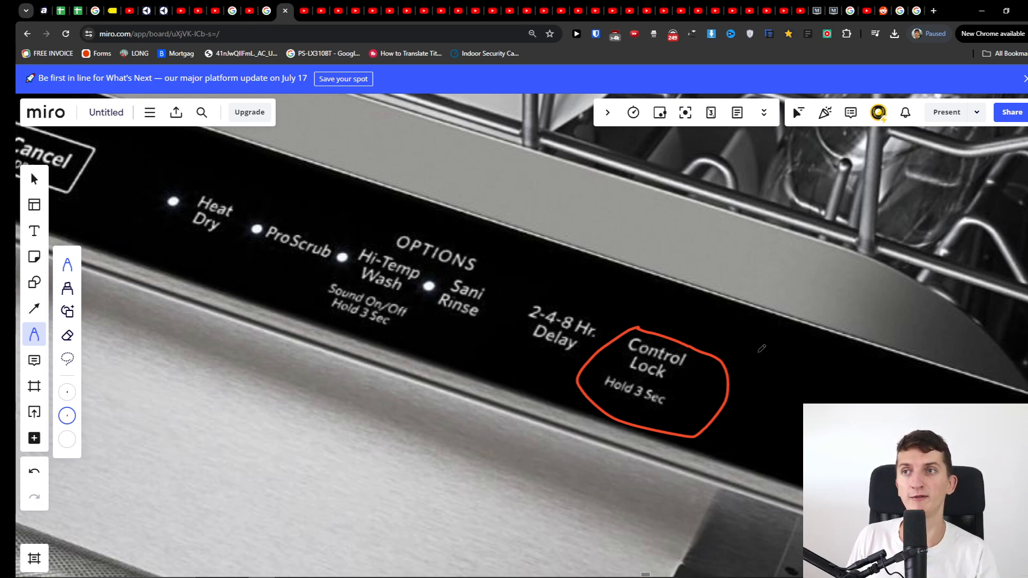
Scroll the board down to the area below the circled Control Lock for the red notes.
{"action": "scroll", "scroll_direction": "down", "scroll_amount": 3}
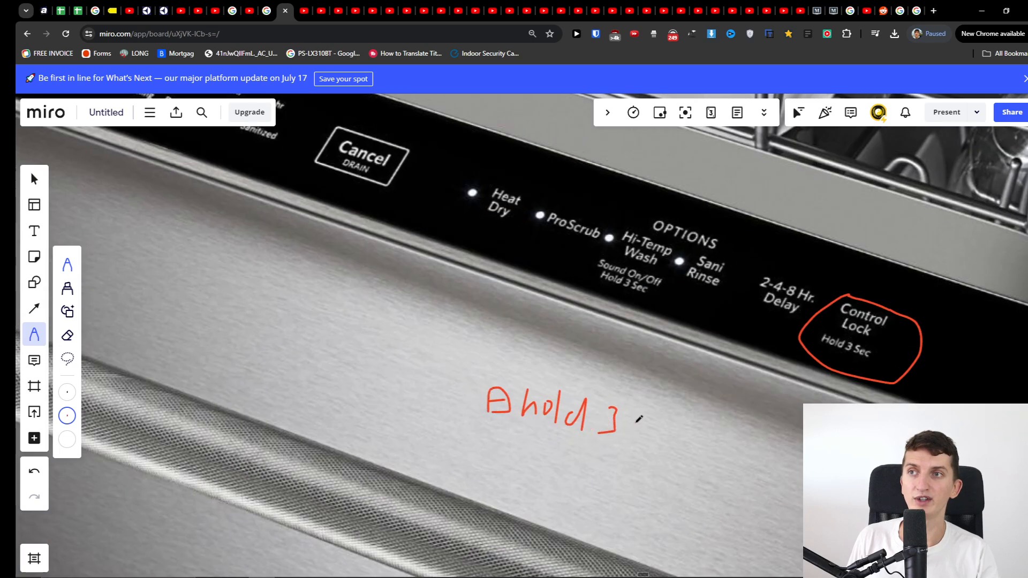
Handwrite 'sec' in red after 'hold 3' below the circled Control Lock.
{"action": "left_click_drag", "start_coordinate": [613, 423], "coordinate": [655, 446]}
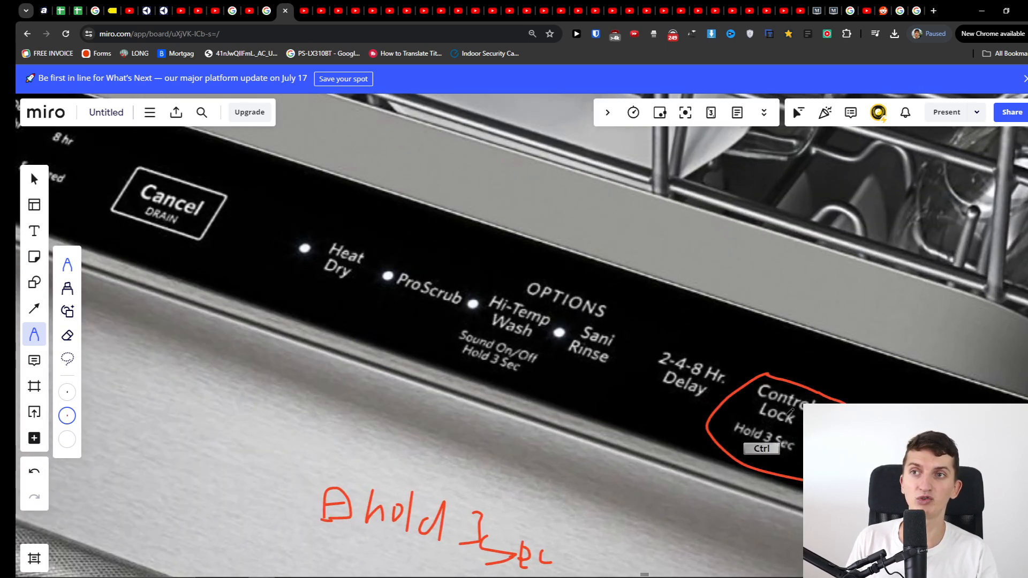
{"action": "mouse_move", "coordinate": [426, 383]}
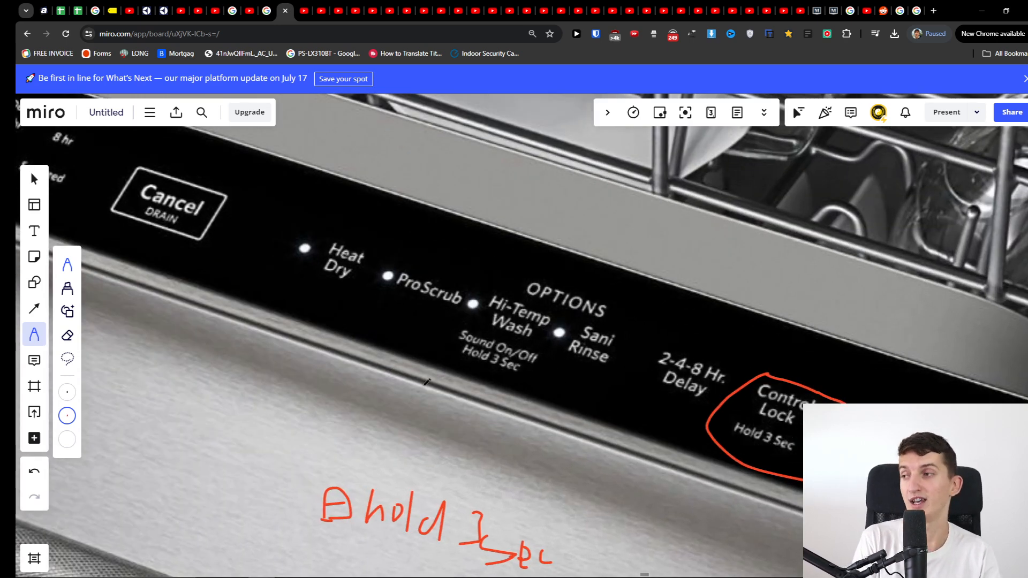